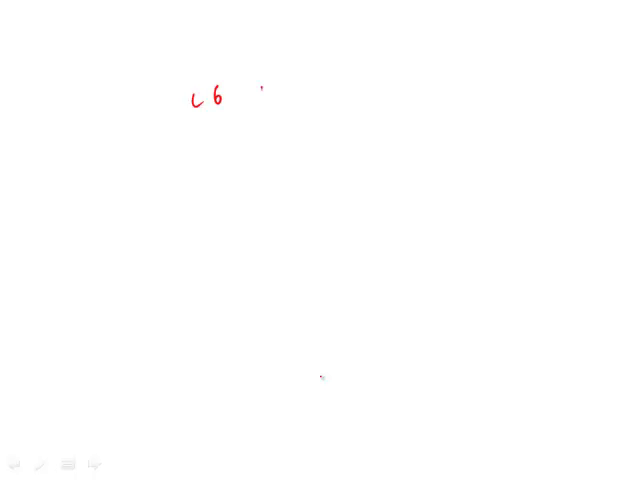
# - Handwrite 'while R...' in red after L6, then begin marking answer choice C below
pyautogui.moveTo(262, 90); pyautogui.dragTo(312, 96)
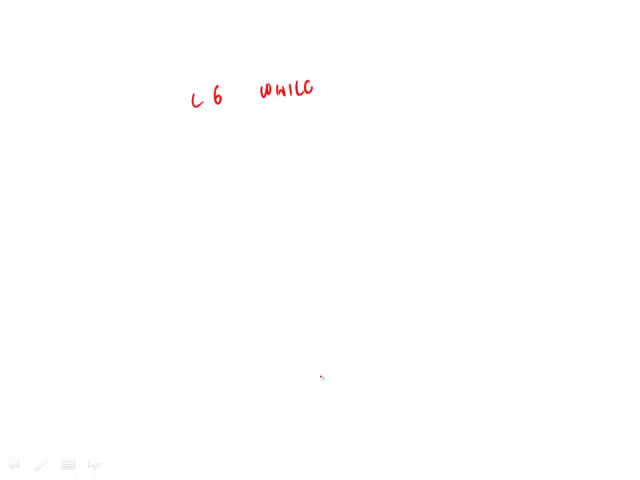
pyautogui.moveTo(330, 88); pyautogui.dragTo(384, 96)
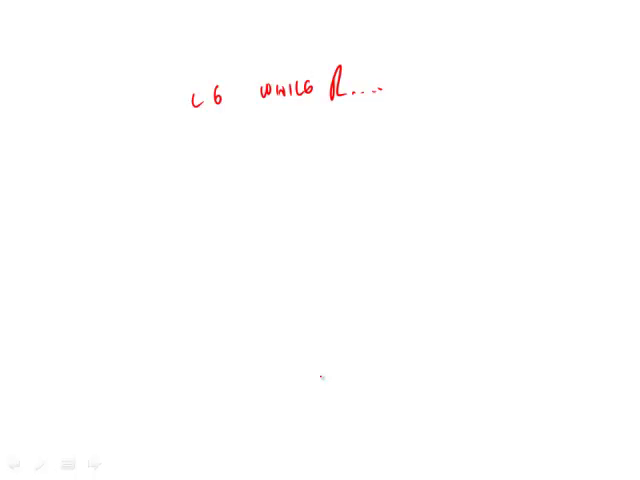
pyautogui.moveTo(280, 144); pyautogui.dragTo(270, 164)
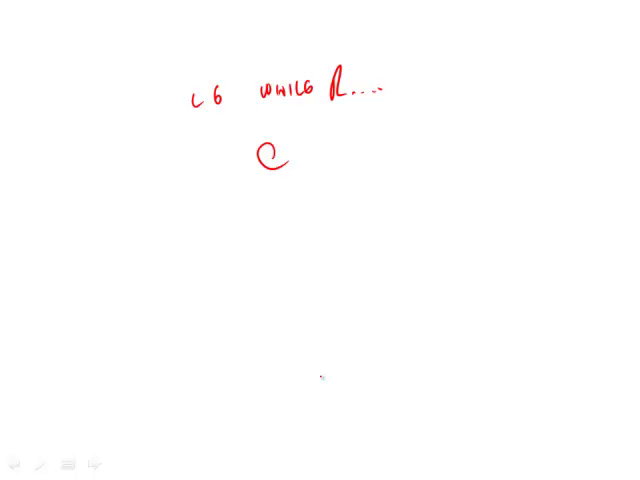